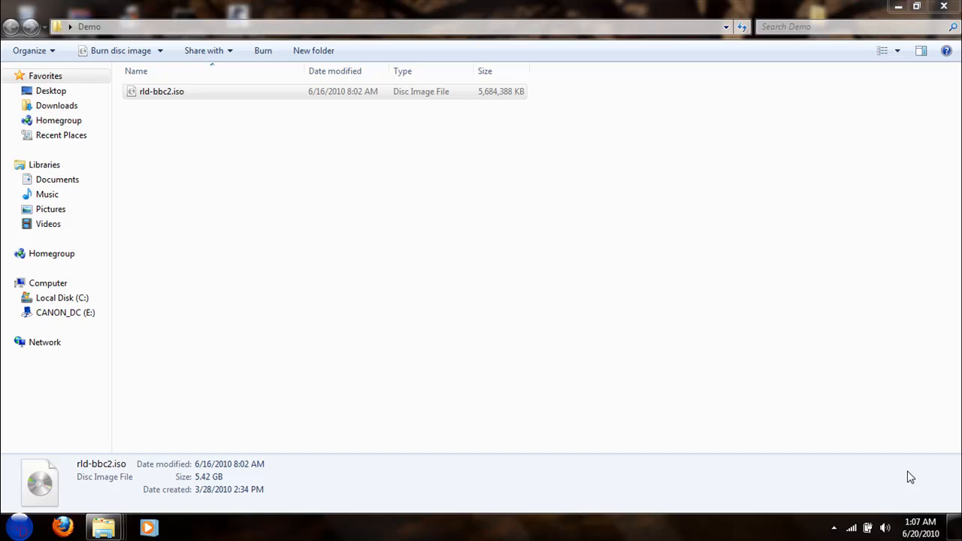
{"action": "mouse_move", "coordinate": [198, 537]}
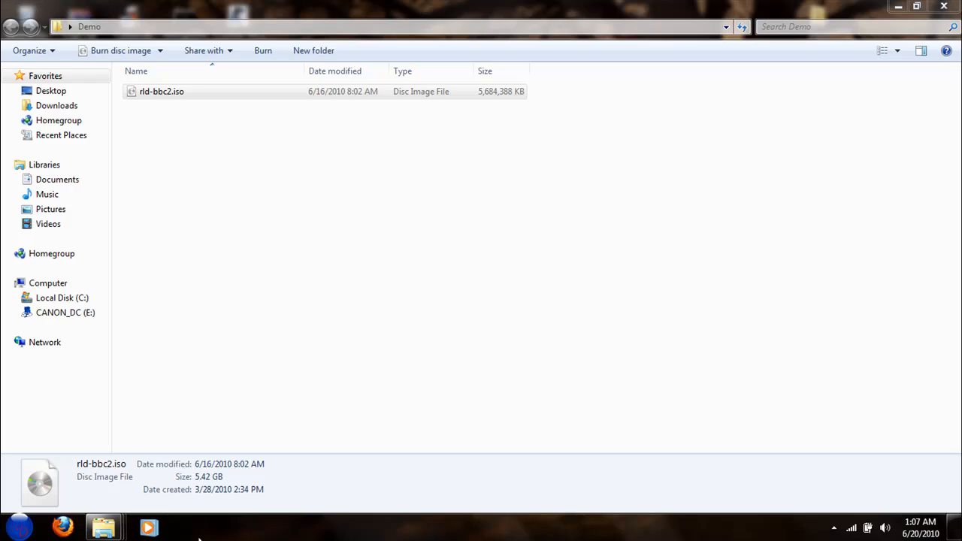
Step: Uncheck 'Hide extensions for known file types' in Folder Options and apply it
{"action": "left_click", "coordinate": [9, 515]}
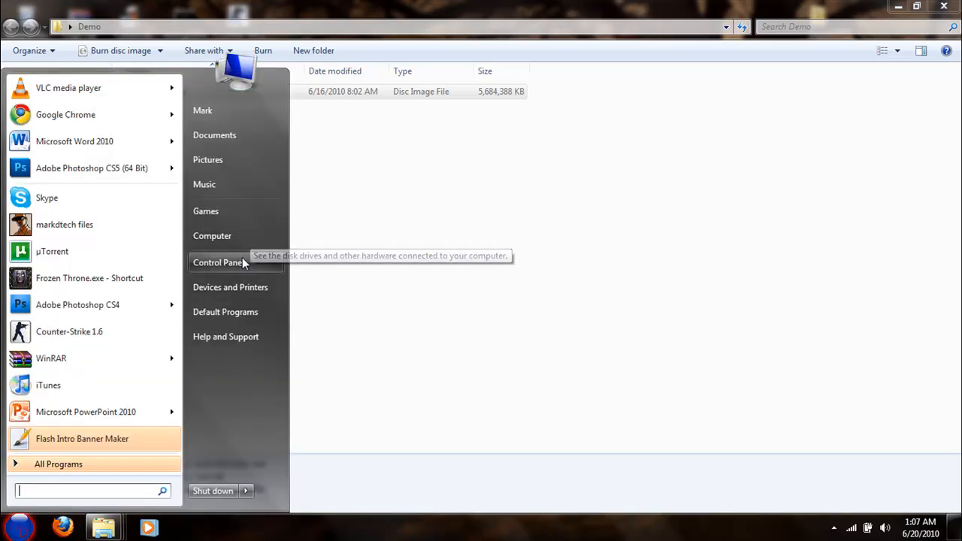
{"action": "left_click", "coordinate": [218, 262]}
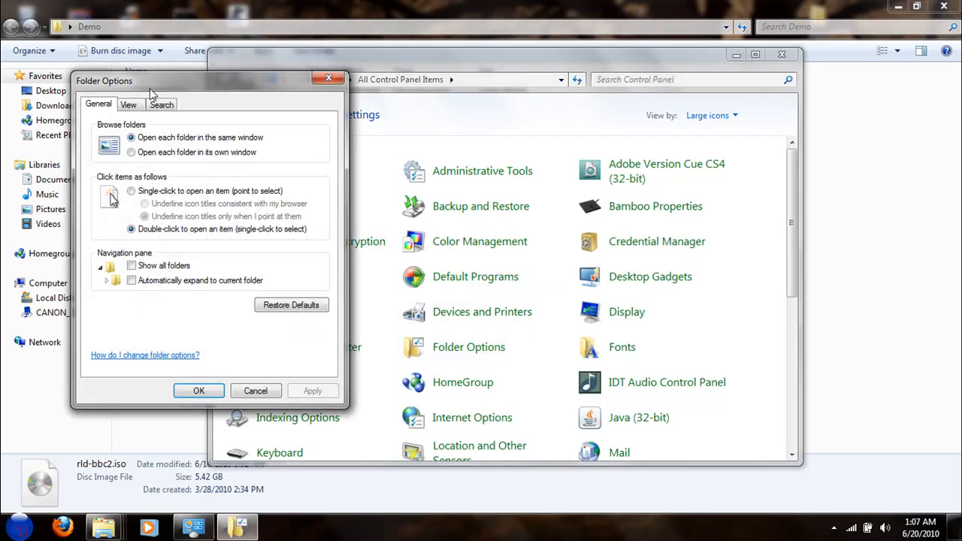
{"action": "left_click", "coordinate": [130, 105]}
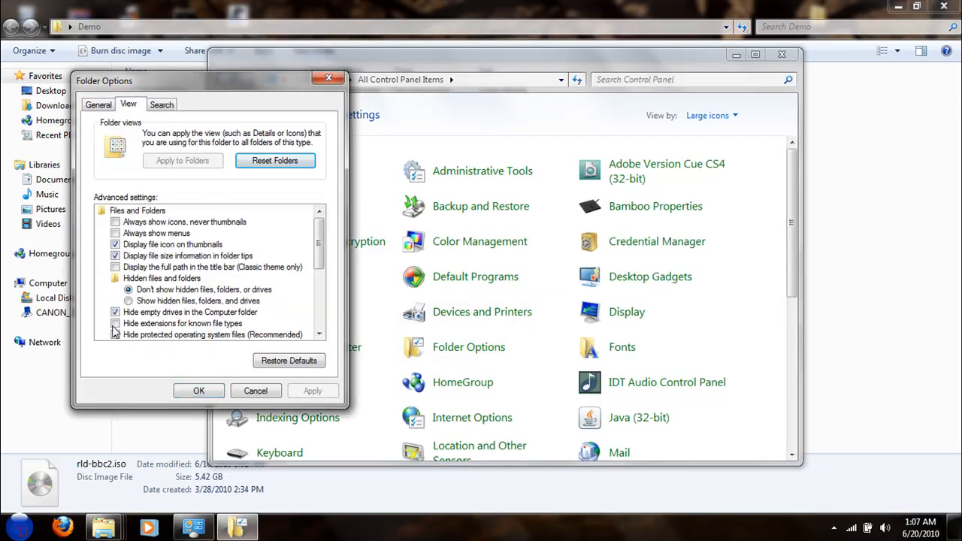
{"action": "left_click", "coordinate": [115, 323]}
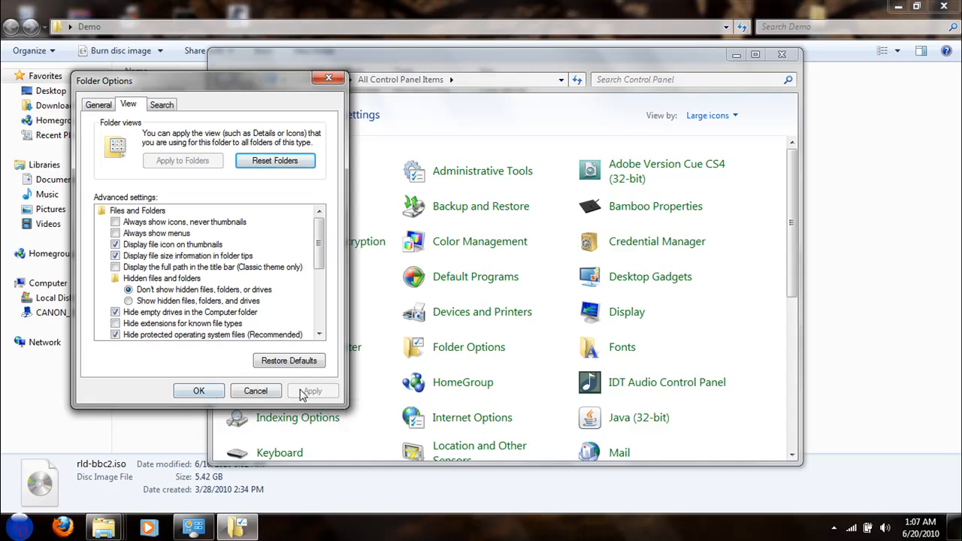
{"action": "left_click", "coordinate": [198, 391]}
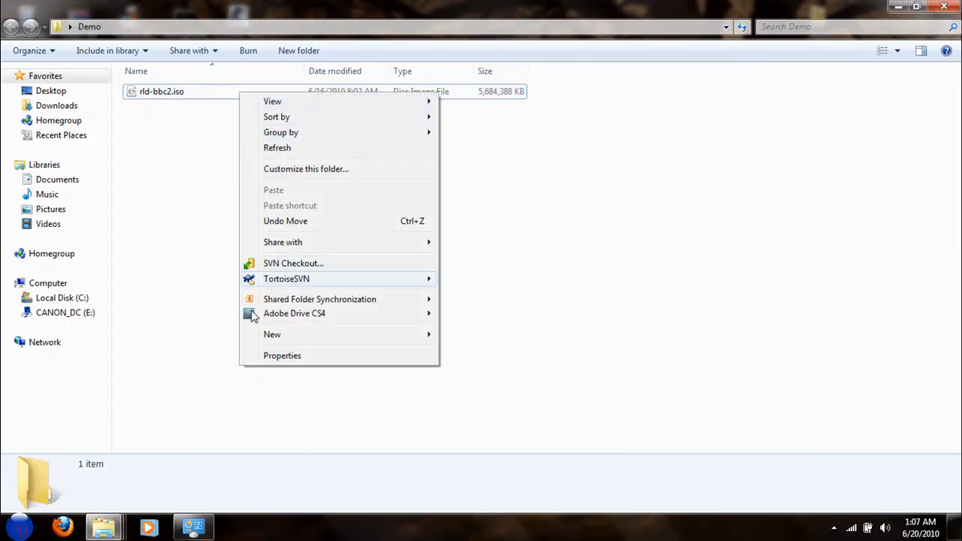
Step: Change the extension of rld-bbc2.iso to .zip and accept the rename warning
{"action": "left_click", "coordinate": [162, 91]}
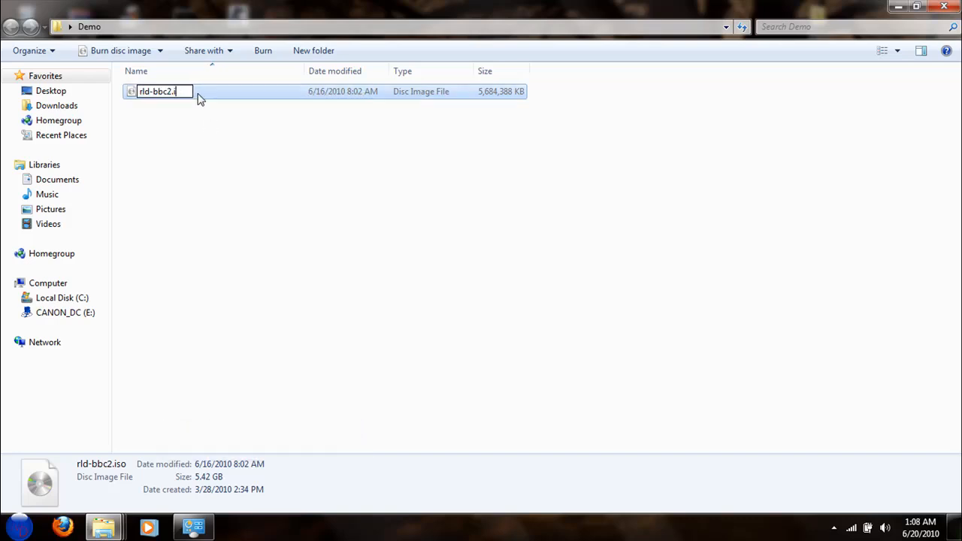
{"action": "type", "text": "zip"}
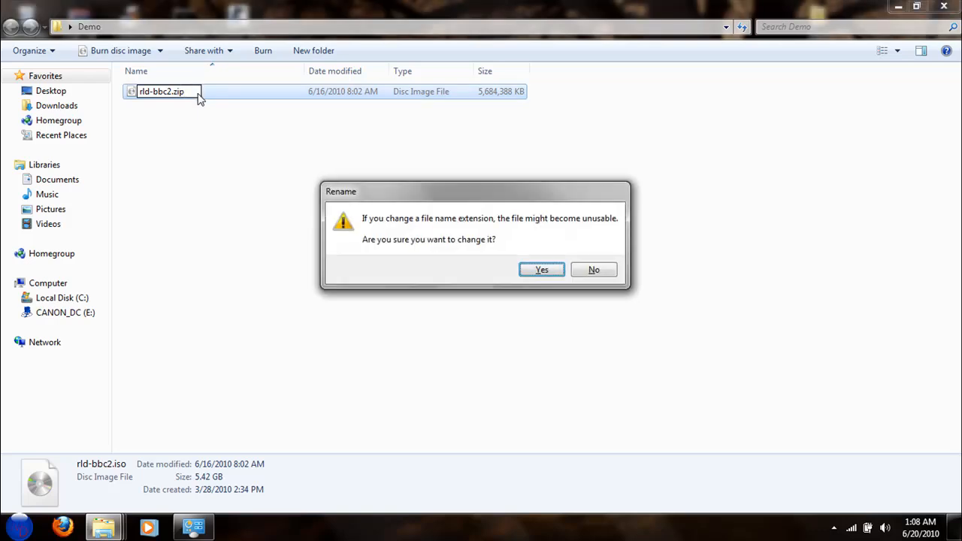
{"action": "left_click", "coordinate": [542, 269]}
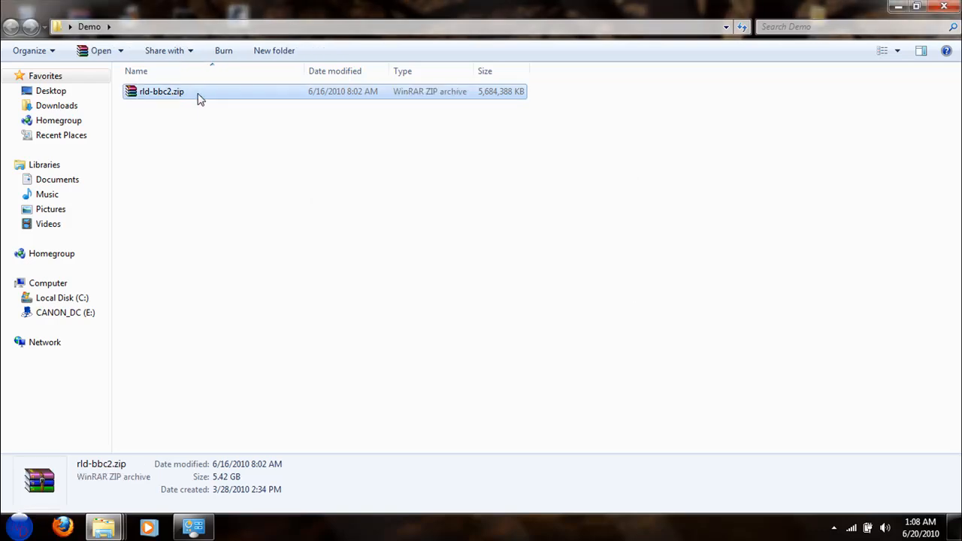
Step: Open rld-bbc2.zip in WinRAR and scroll through its folders and cab files
{"action": "double_click", "coordinate": [161, 91]}
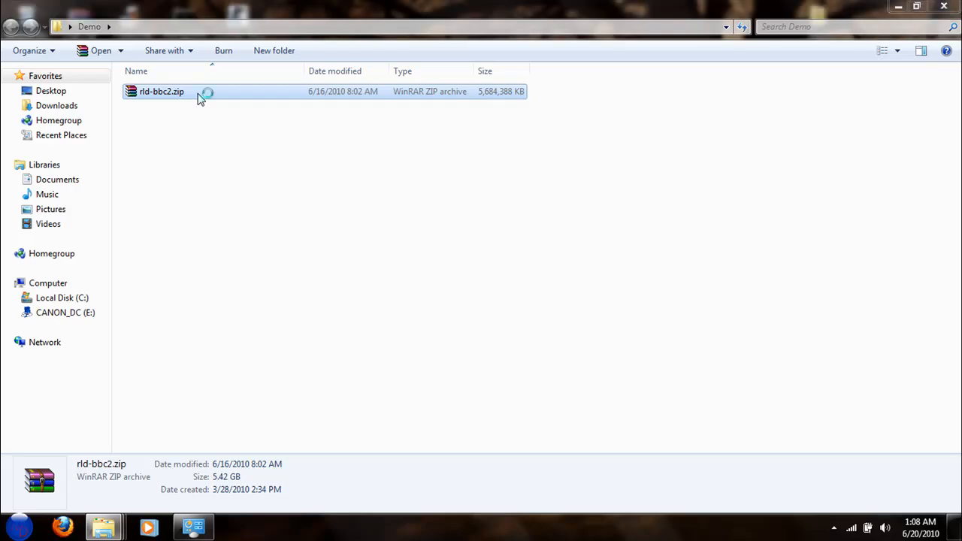
{"action": "double_click", "coordinate": [161, 91]}
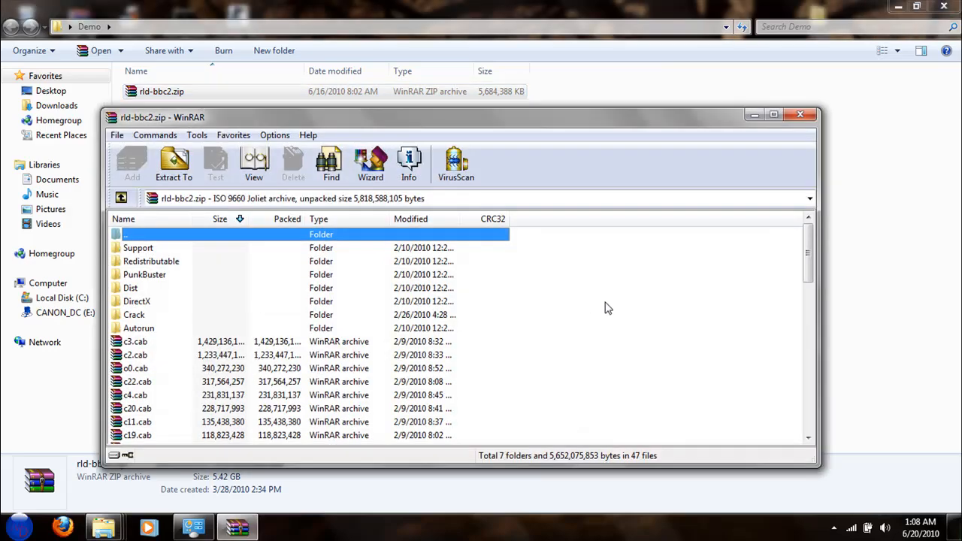
{"action": "scroll", "scroll_direction": "down", "scroll_amount": 3}
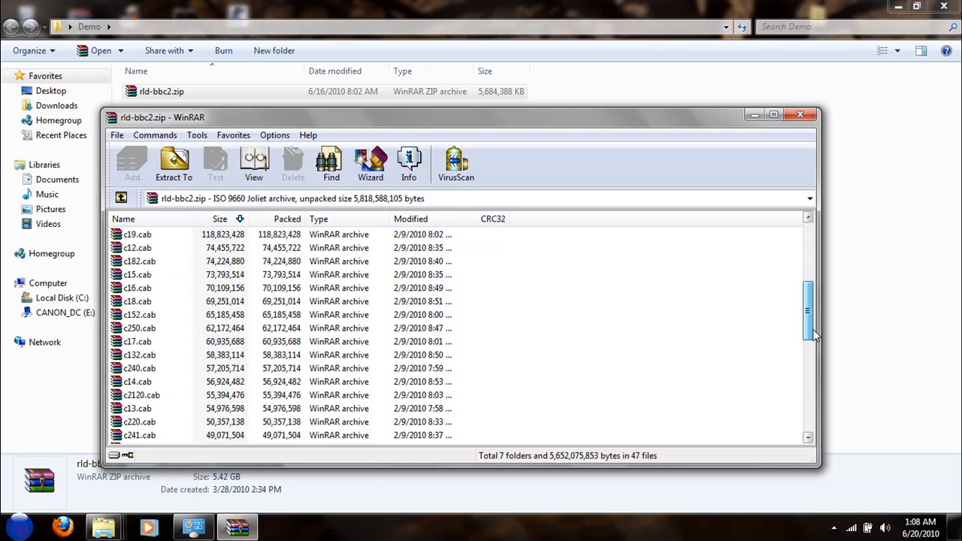
{"action": "scroll", "scroll_direction": "down", "scroll_amount": 3}
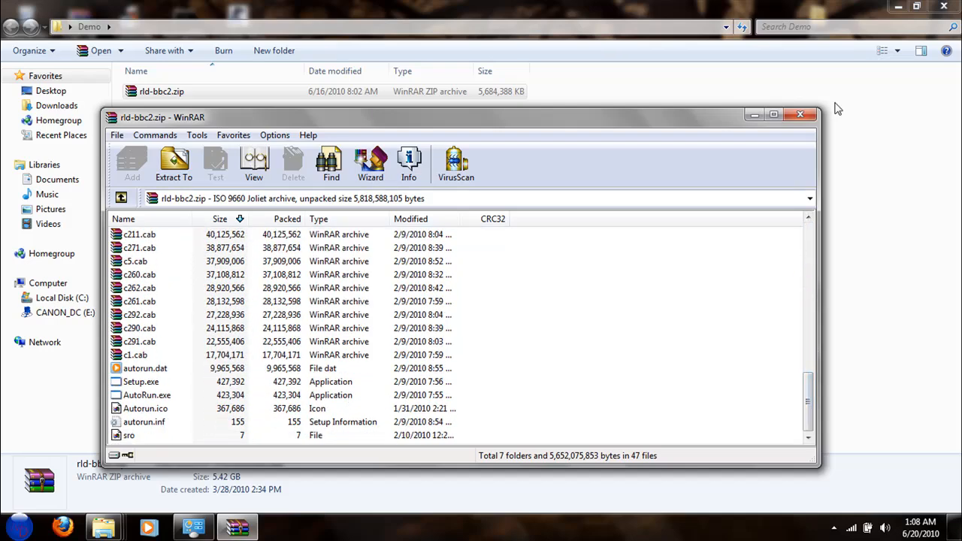
Step: Extract rld-bbc2.zip here into the Demo folder and select the extracted Autorun.ico
{"action": "right_click", "coordinate": [161, 91]}
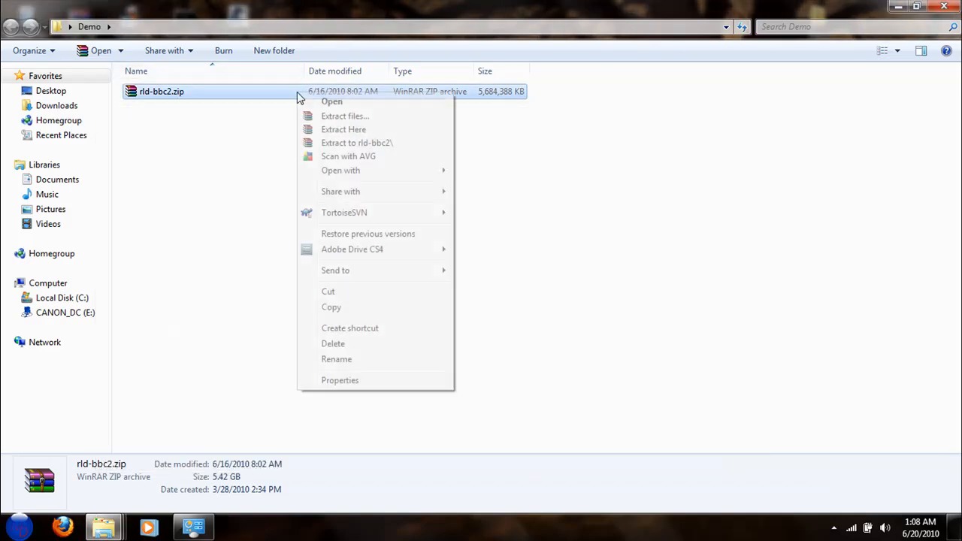
{"action": "left_click", "coordinate": [344, 129]}
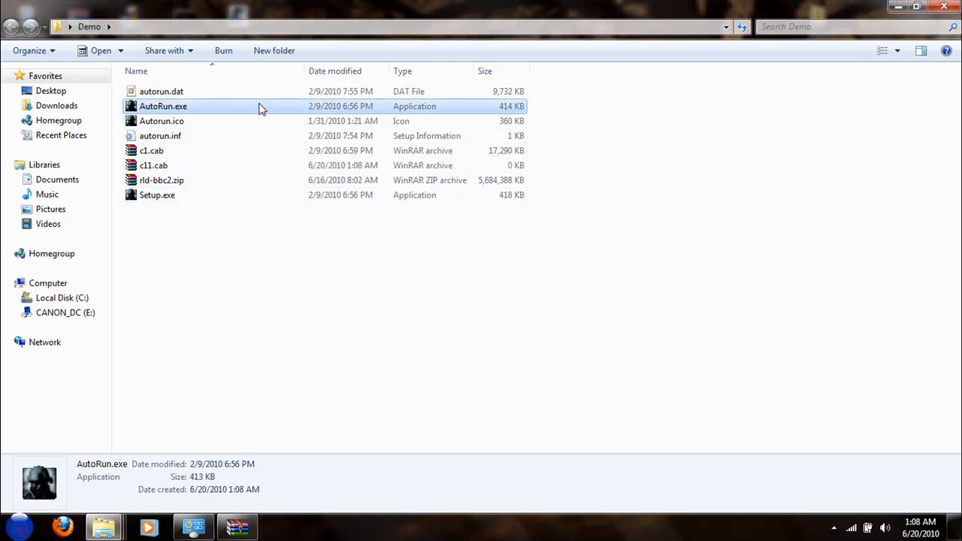
{"action": "left_click", "coordinate": [162, 121]}
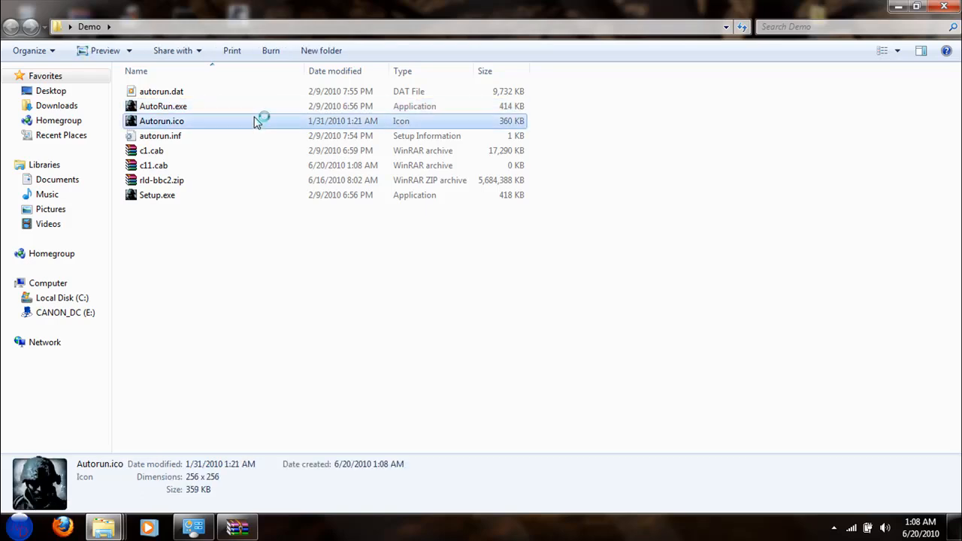
Step: View the extracted Autorun.ico soldier image in Windows Photo Viewer
{"action": "double_click", "coordinate": [162, 121]}
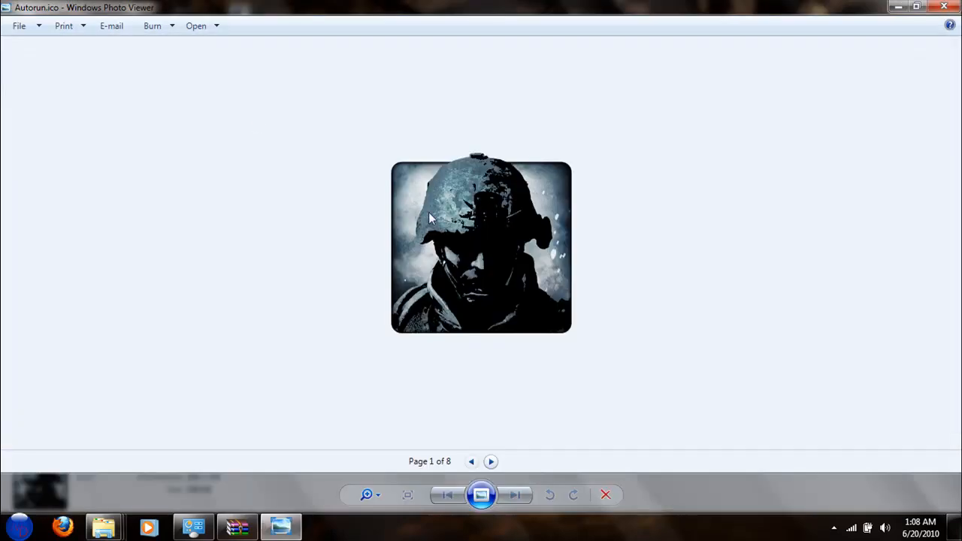
{"action": "left_click", "coordinate": [490, 461]}
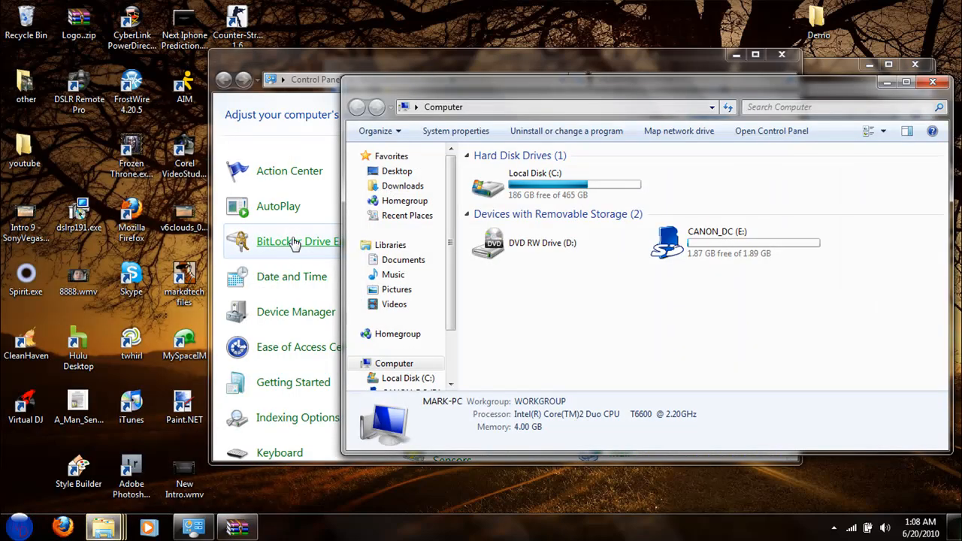
{"action": "mouse_move", "coordinate": [600, 201]}
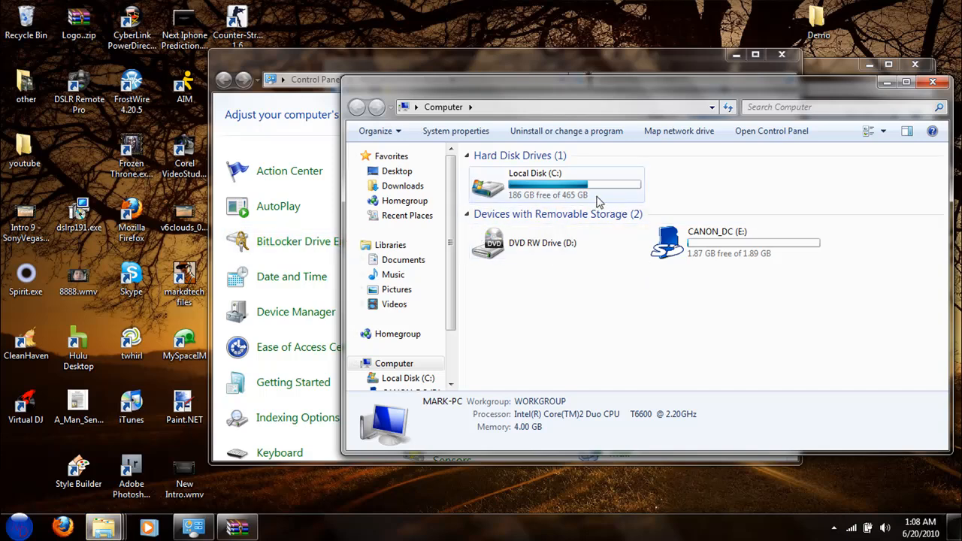
Step: Select Local Disk (C:), then DVD RW Drive (D:), to view their details
{"action": "left_click", "coordinate": [556, 185]}
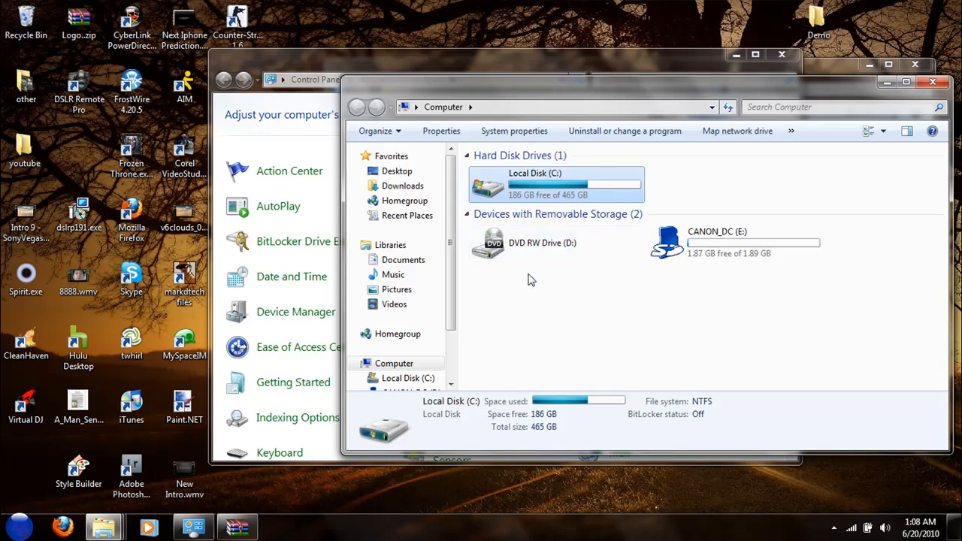
{"action": "left_click", "coordinate": [543, 242]}
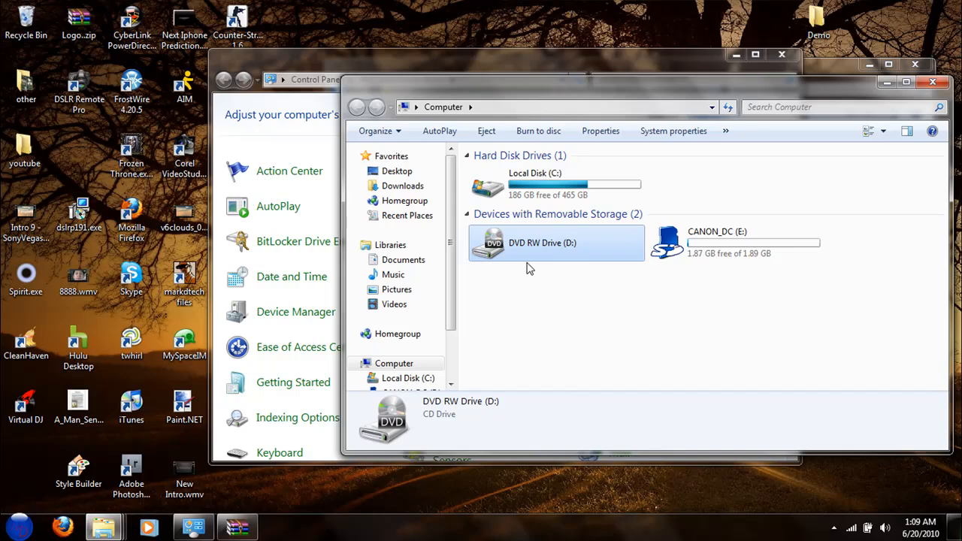
{"action": "mouse_move", "coordinate": [653, 403]}
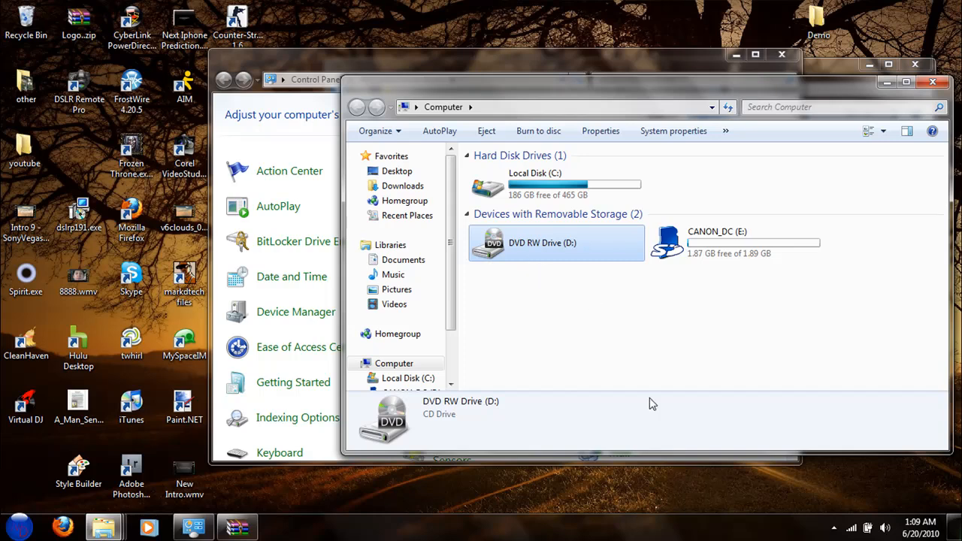